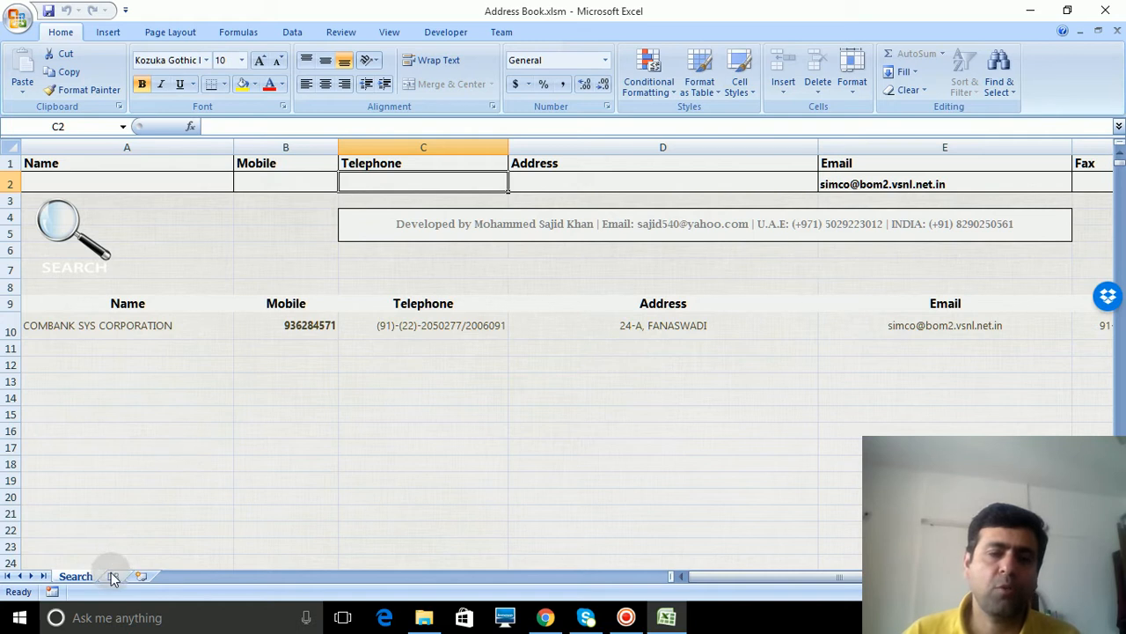
Clear the email criterion and enter 'ab' as the address criterion in D2
left_click(113, 578)
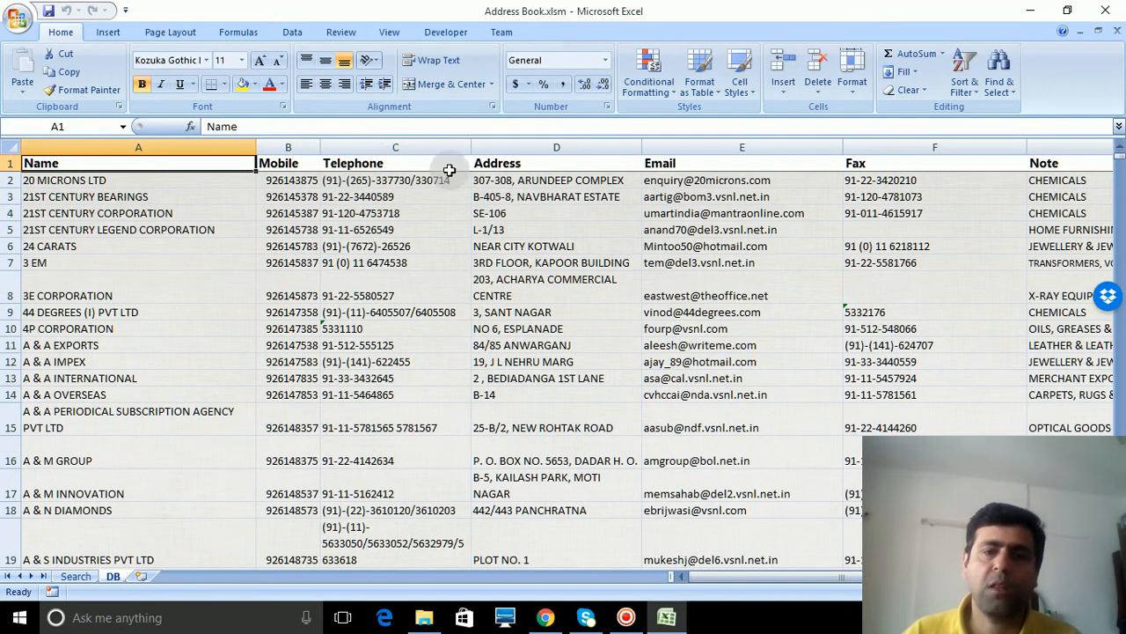
mouse_move(874, 155)
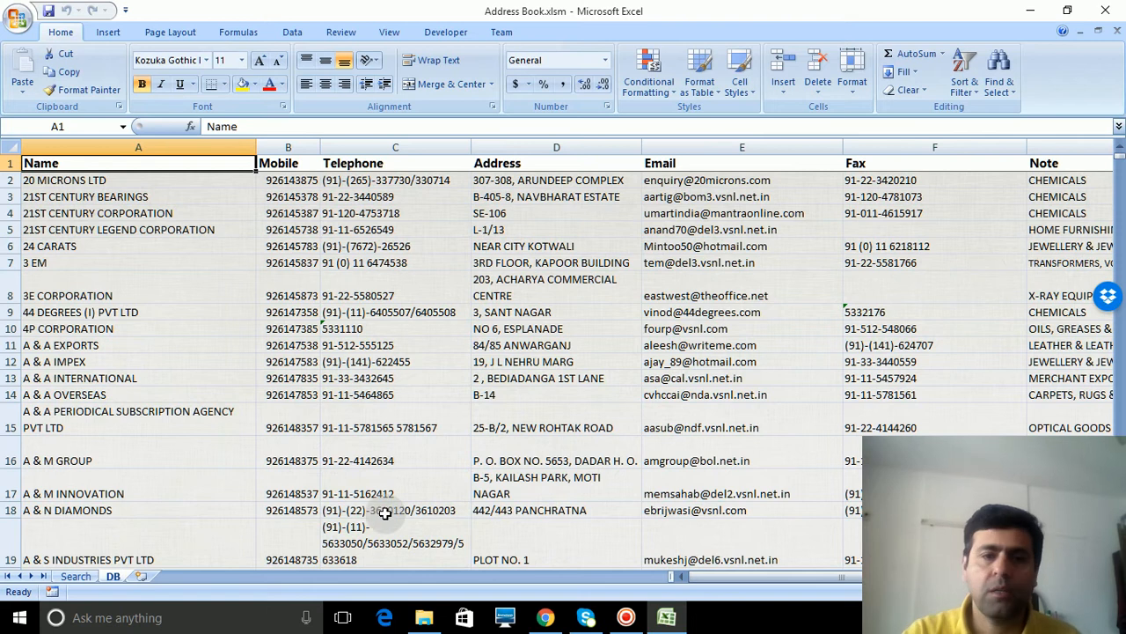
left_click(74, 576)
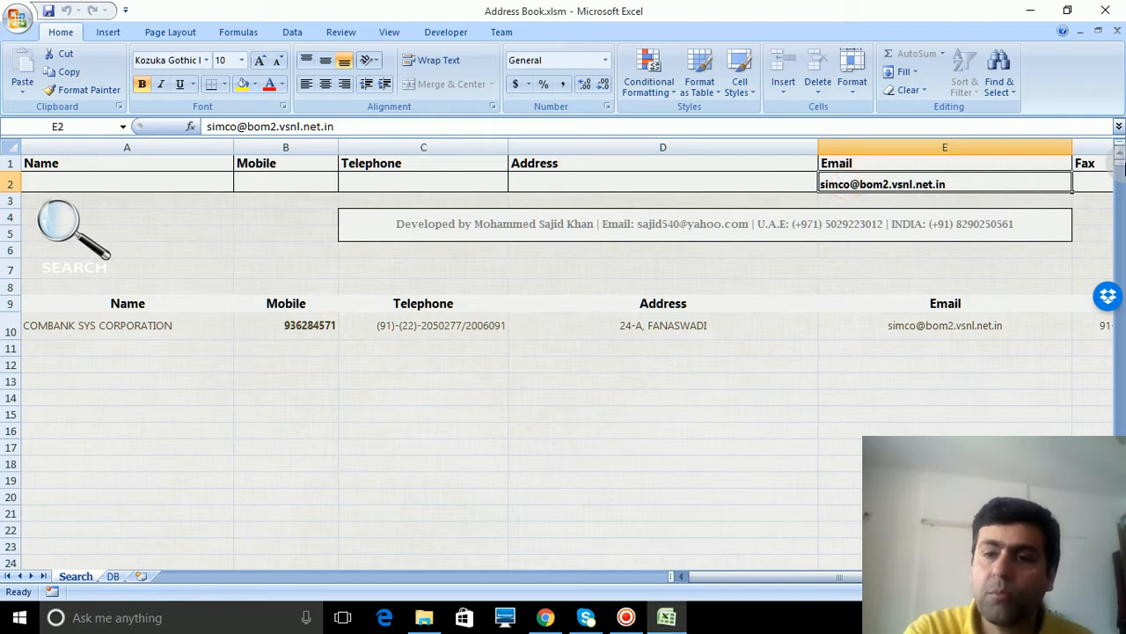
key("Delete")
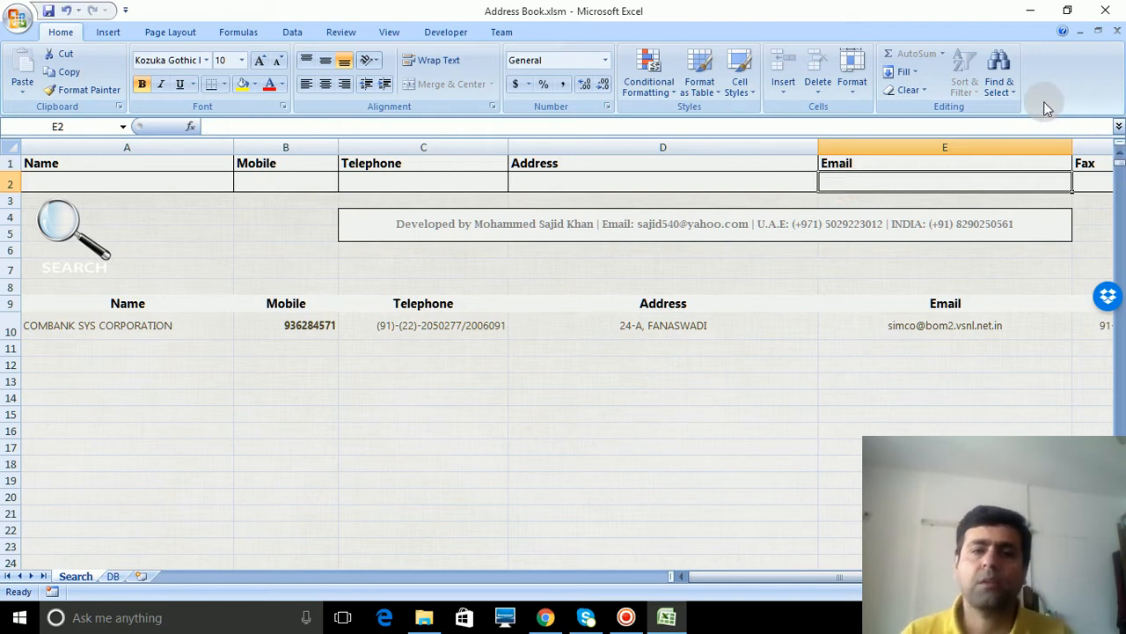
mouse_move(275, 192)
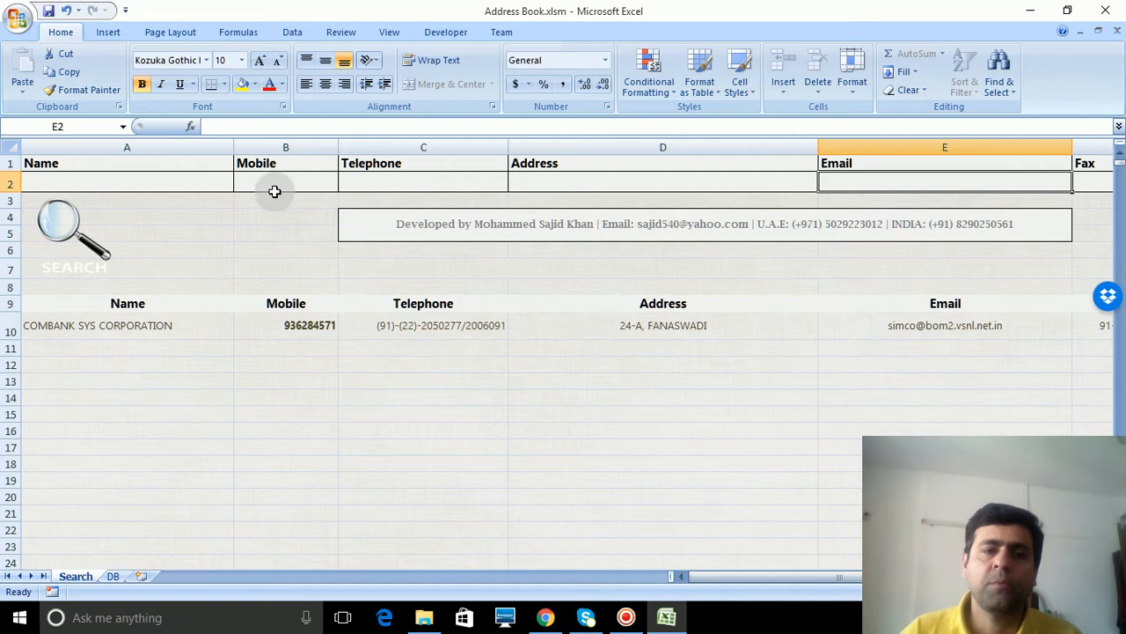
mouse_move(697, 542)
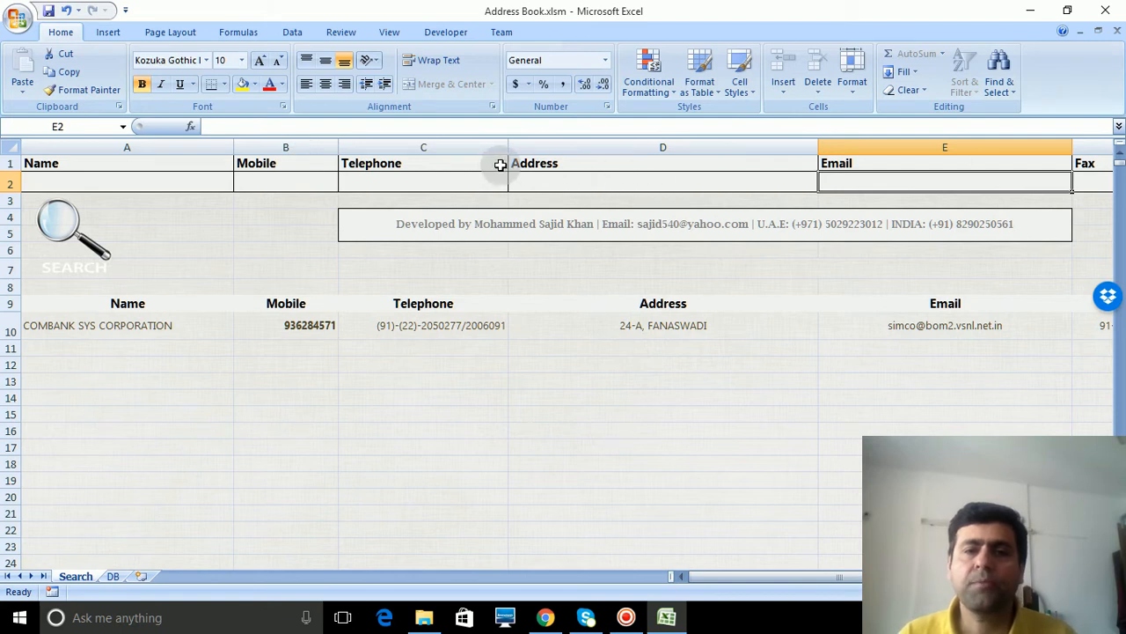
left_click(560, 181)
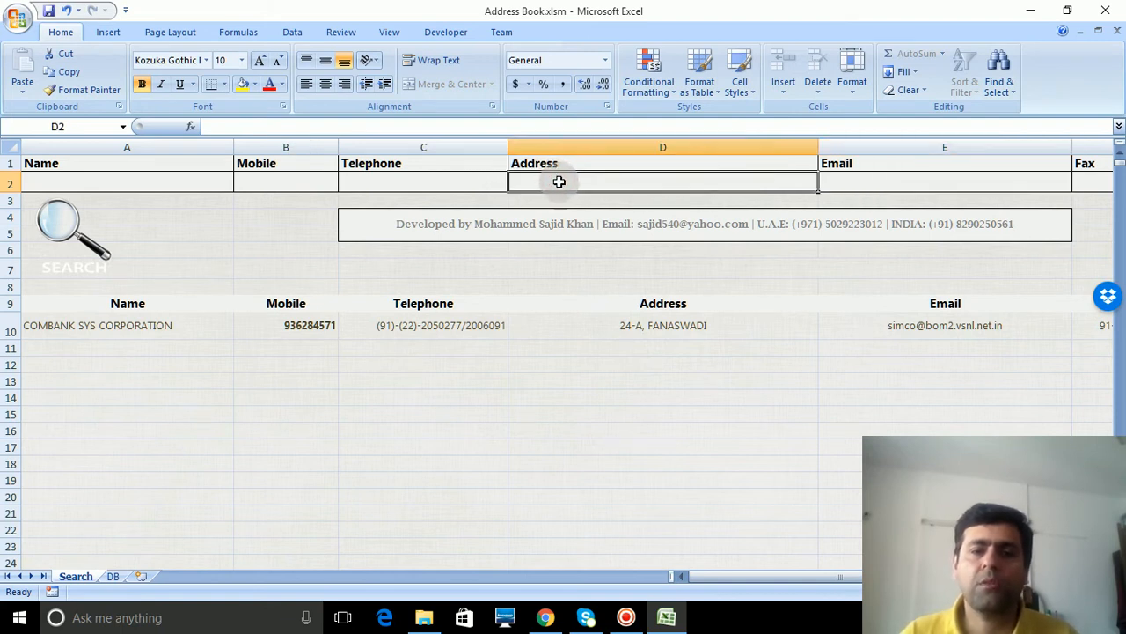
mouse_move(792, 234)
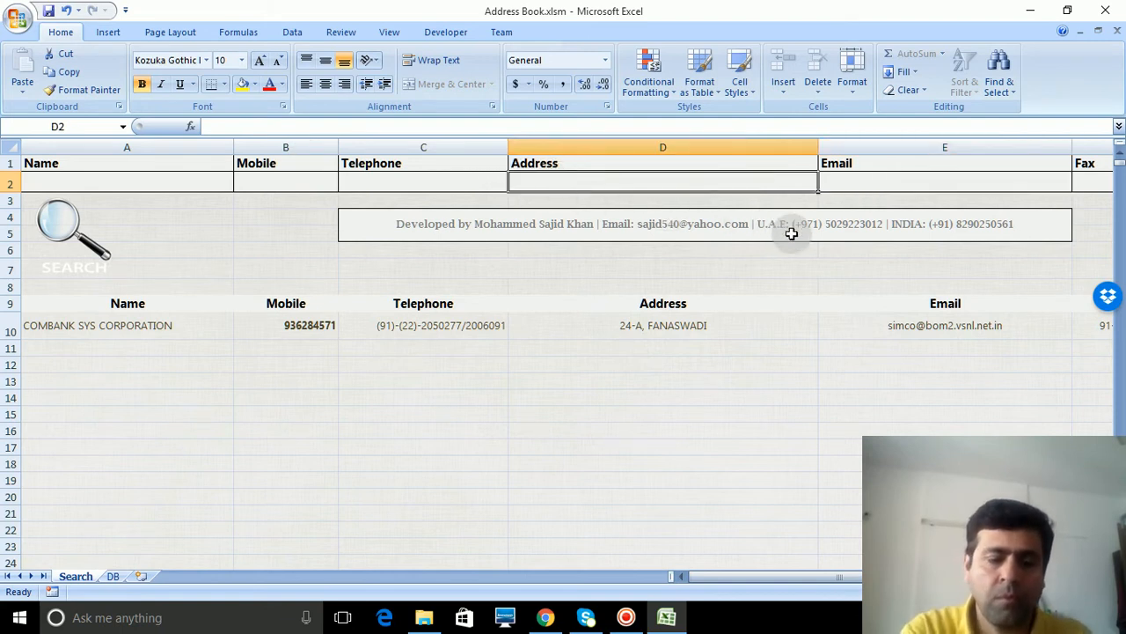
type("ab")
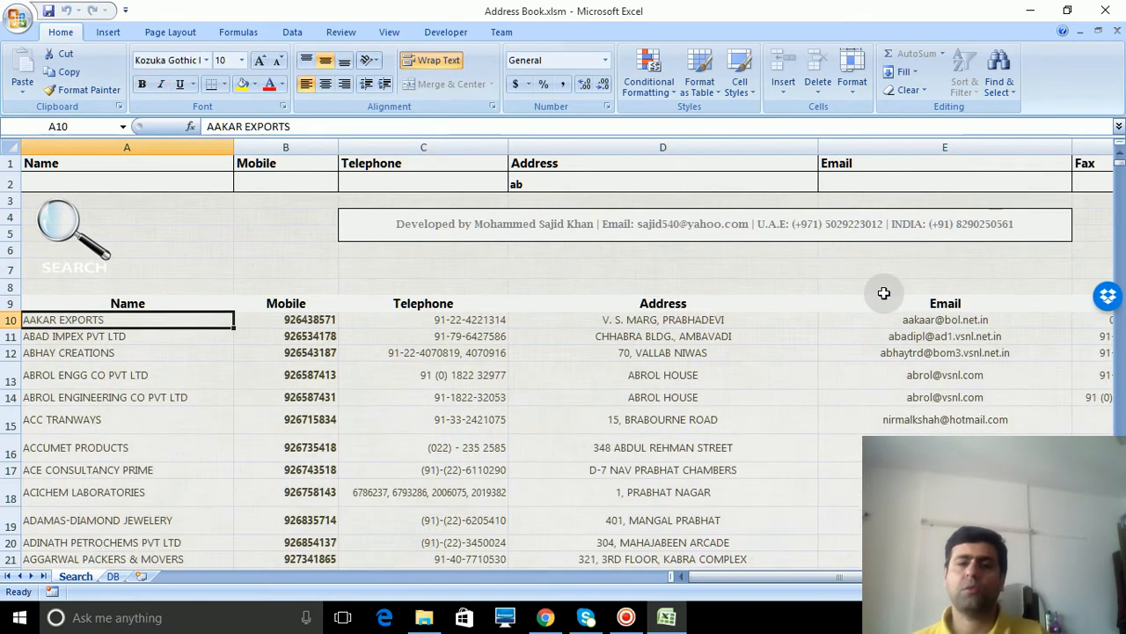
mouse_move(641, 197)
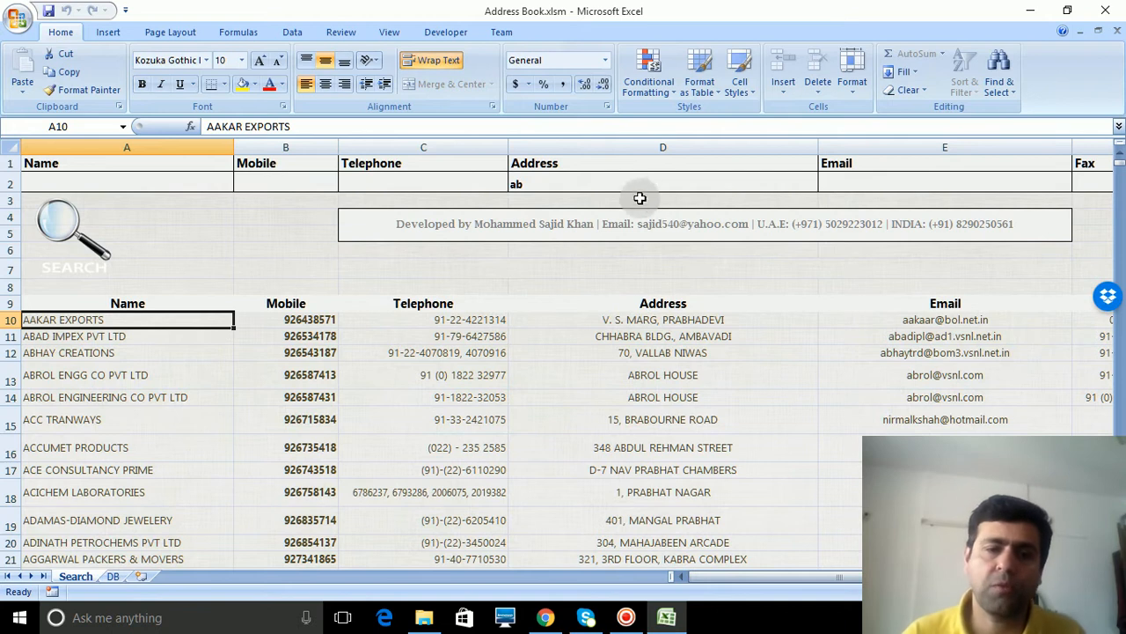
mouse_move(525, 184)
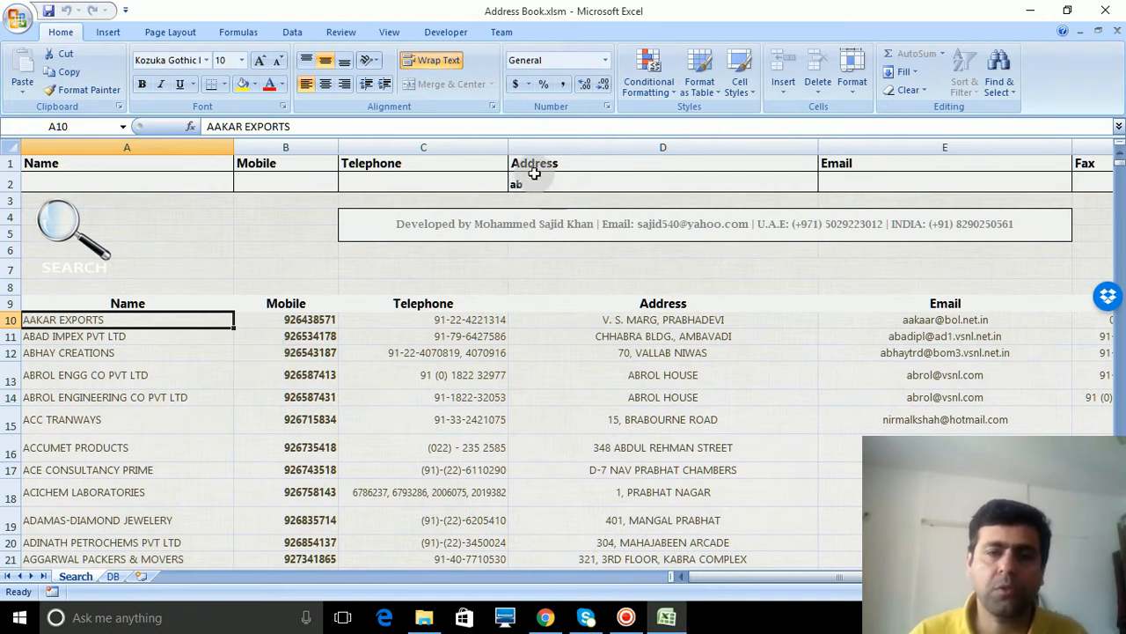
mouse_move(673, 335)
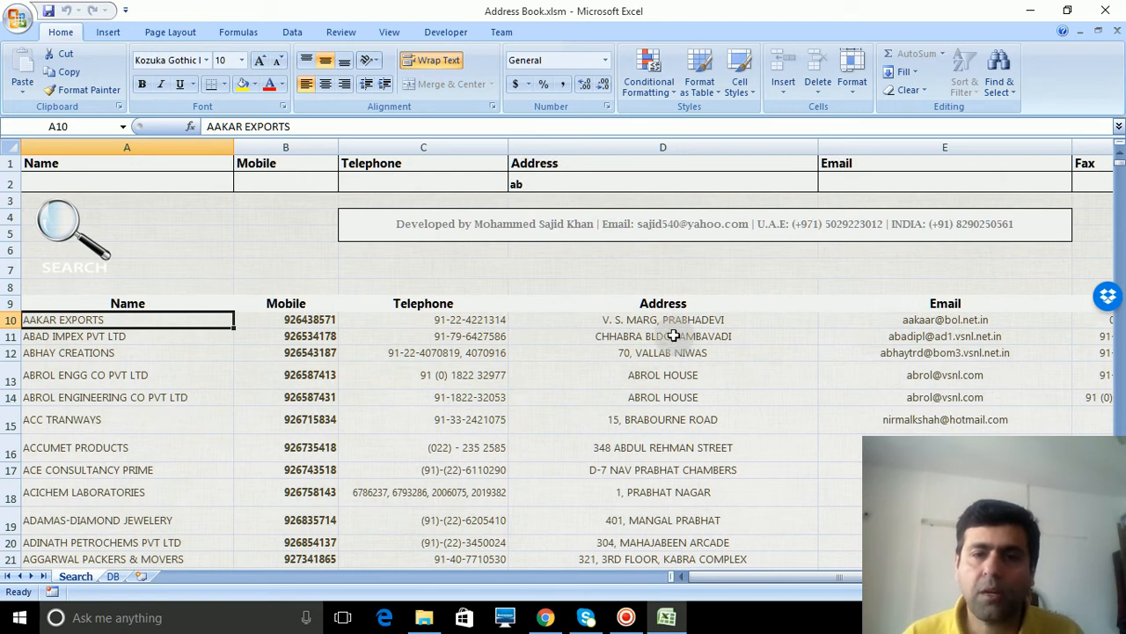
left_click(661, 320)
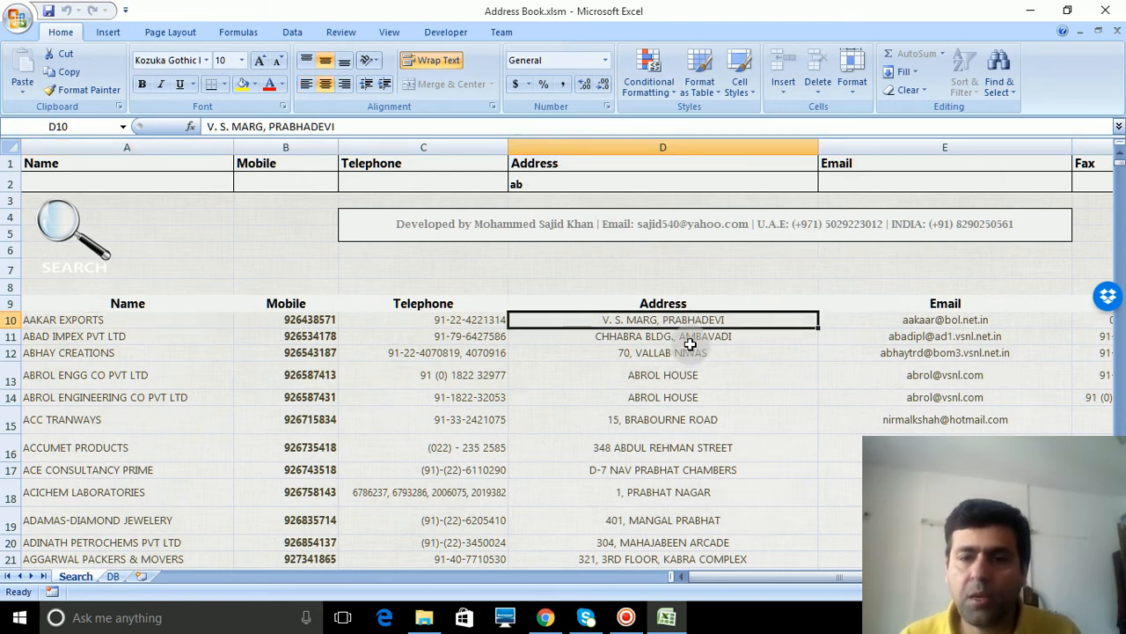
mouse_move(649, 365)
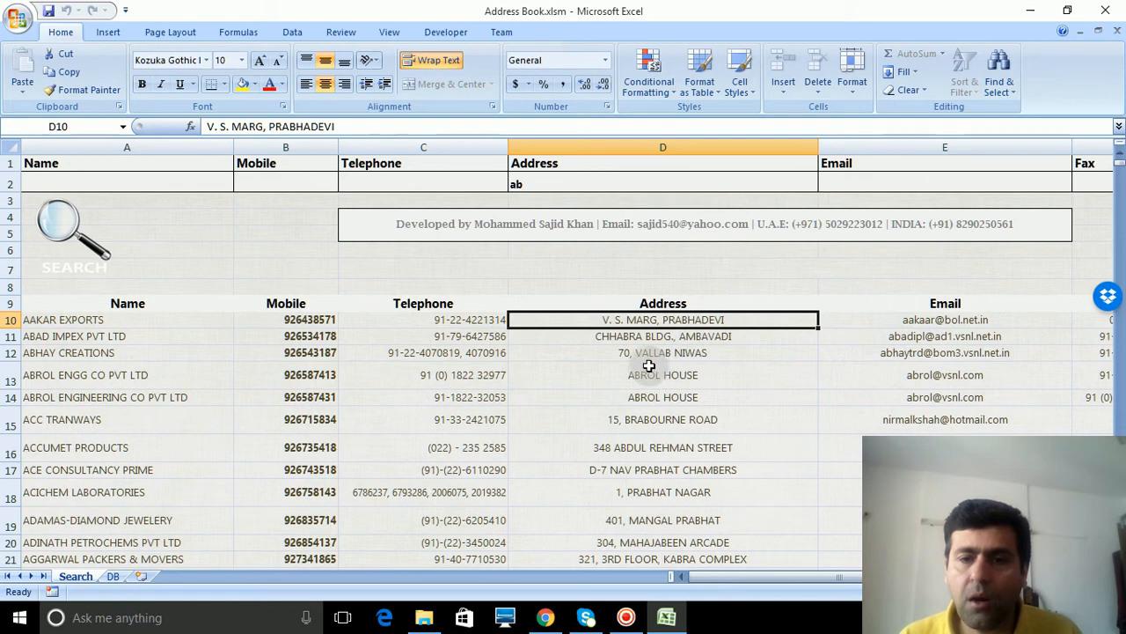
mouse_move(665, 356)
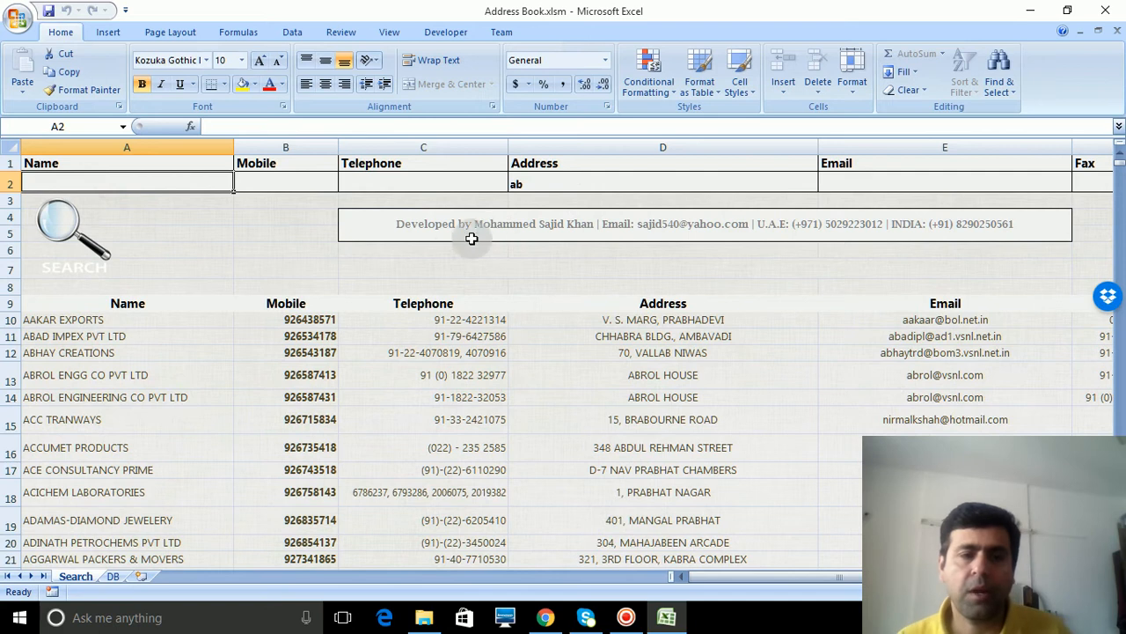
mouse_move(199, 329)
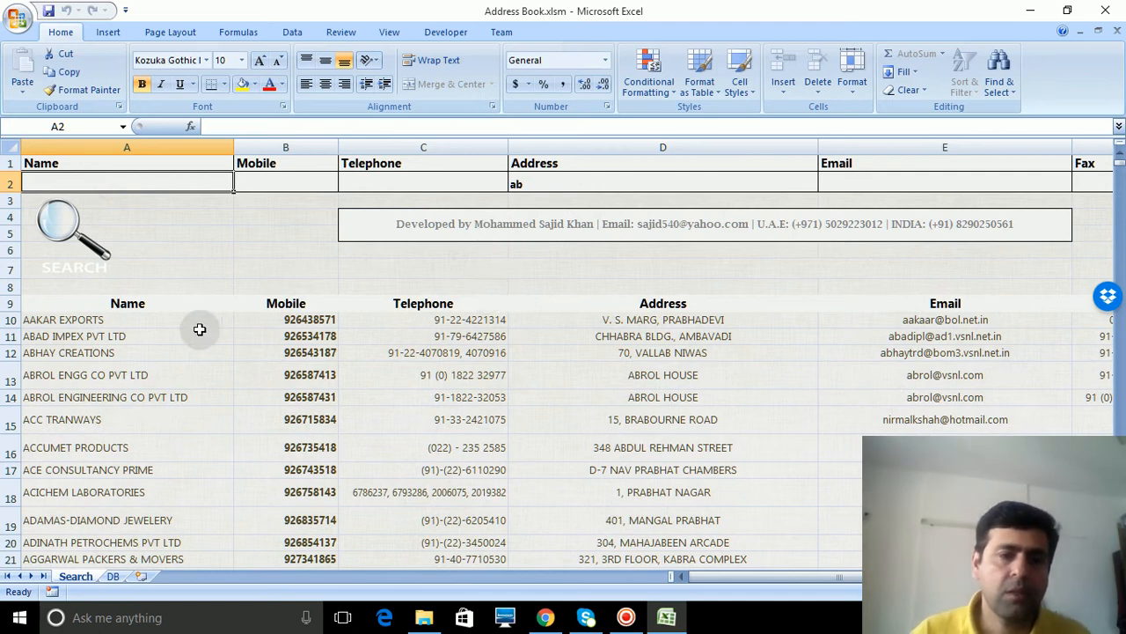
Run the search with name 'ac' and address 'ab' to list contacts like ACC Tranways
type("ac")
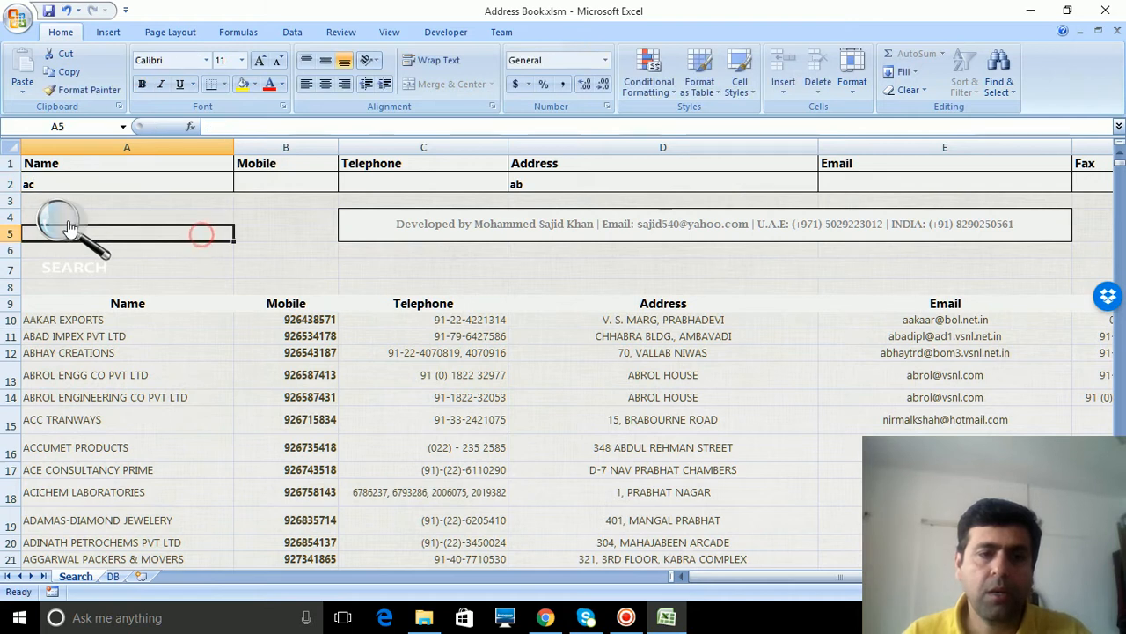
left_click(67, 229)
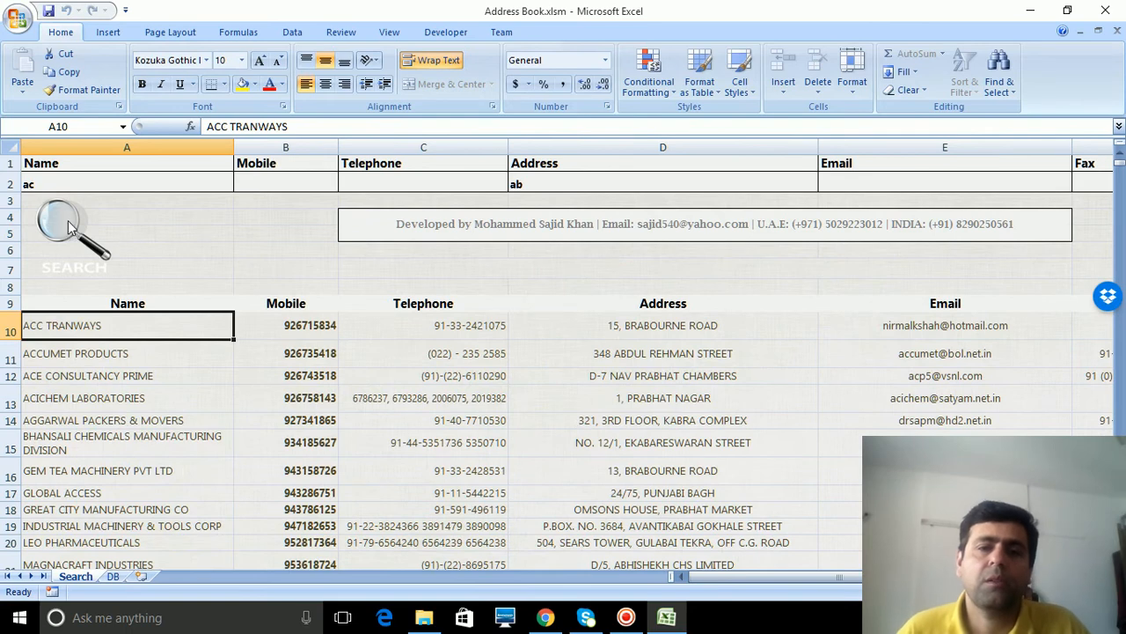
scroll("down", 3)
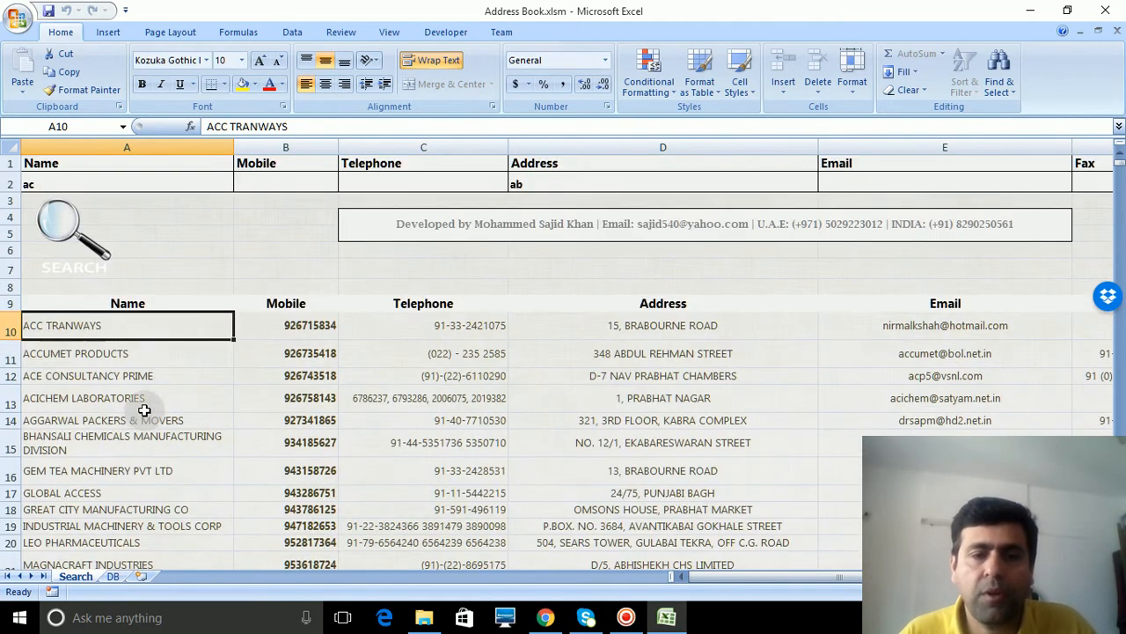
left_click(285, 183)
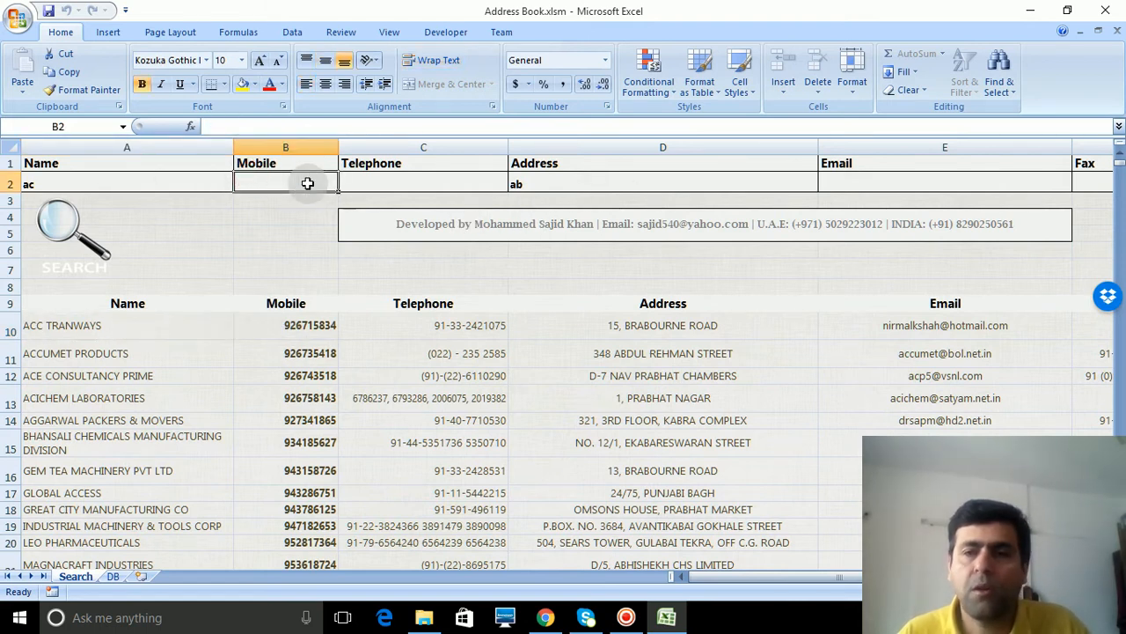
mouse_move(834, 299)
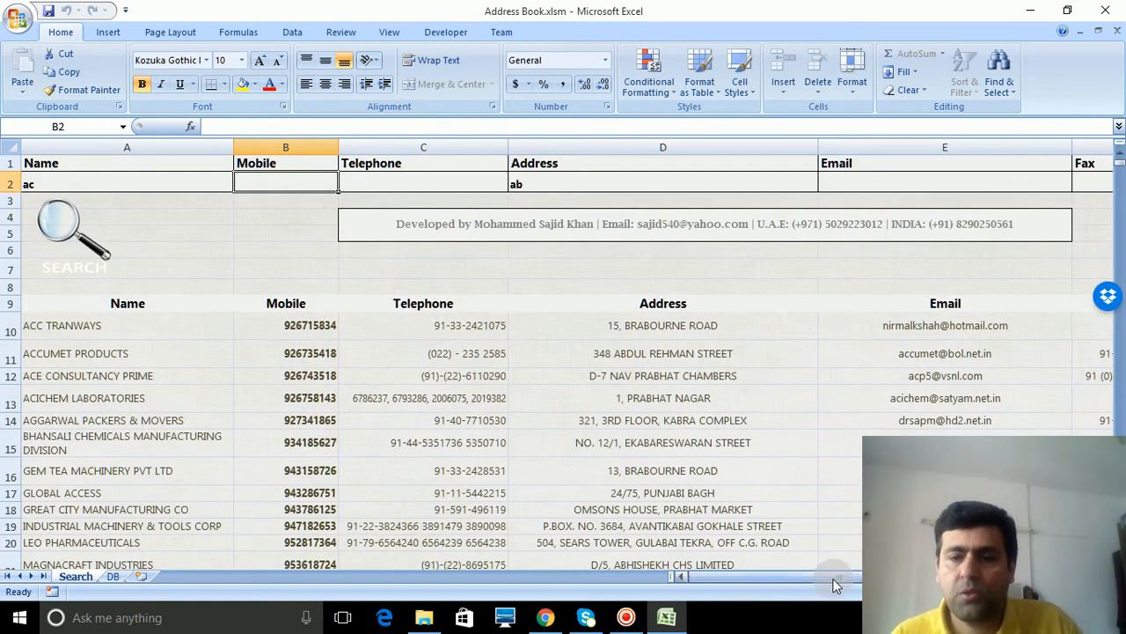
mouse_move(630, 471)
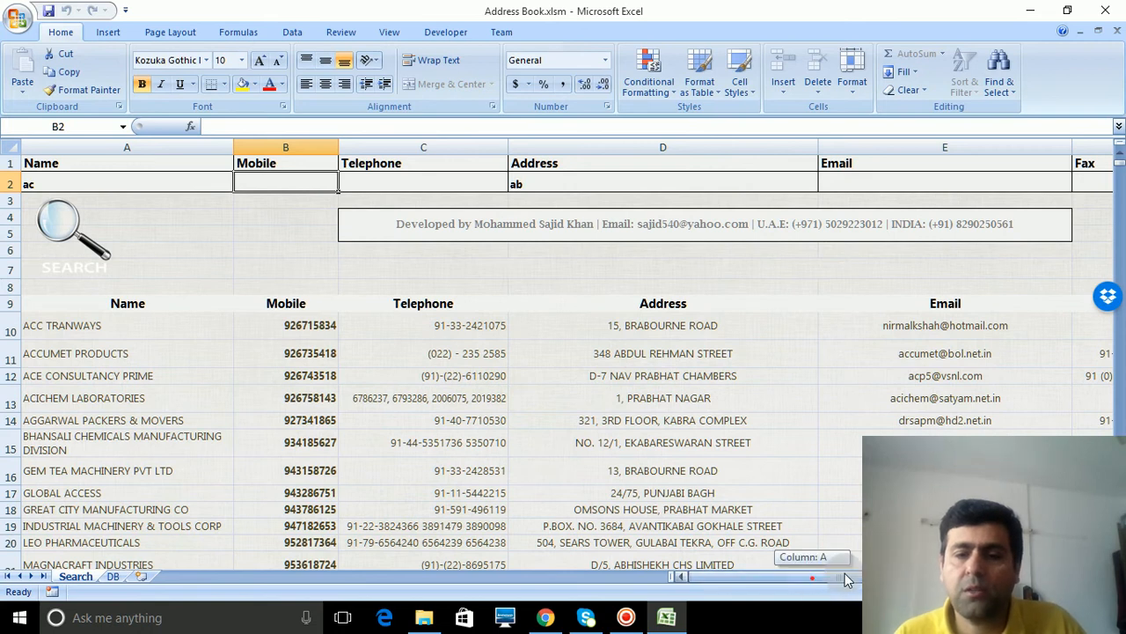
mouse_move(532, 320)
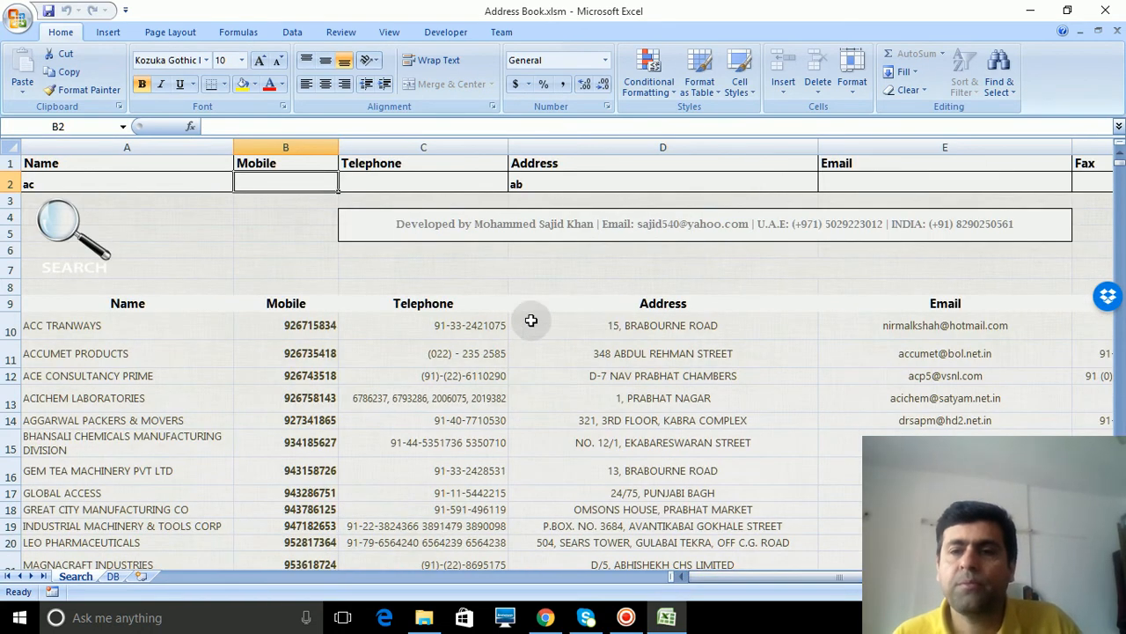
mouse_move(531, 311)
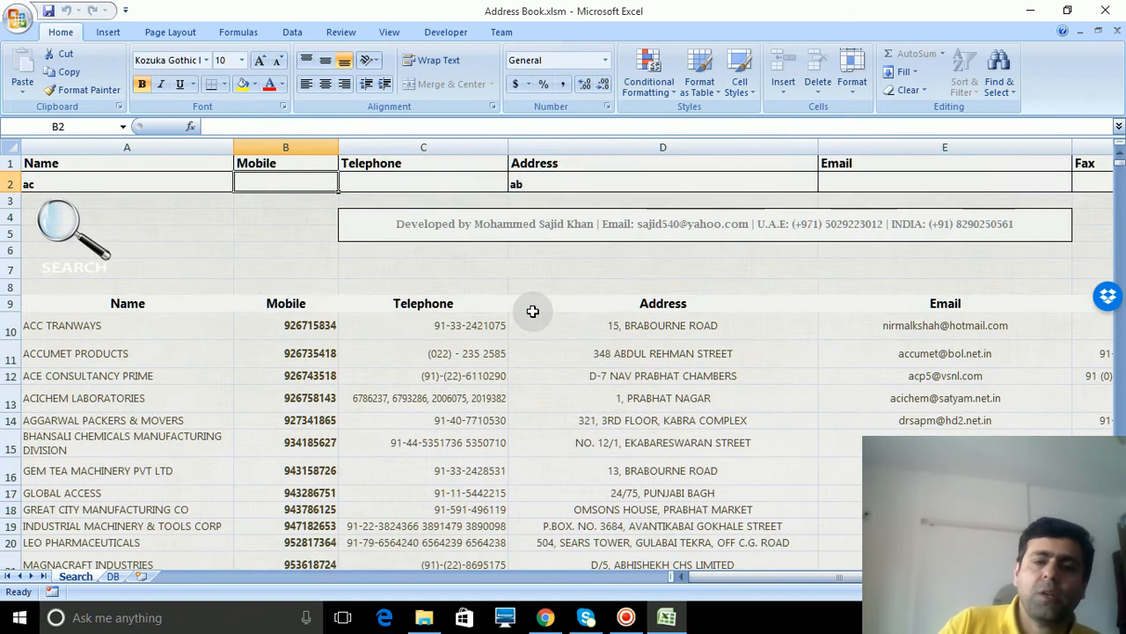
mouse_move(718, 320)
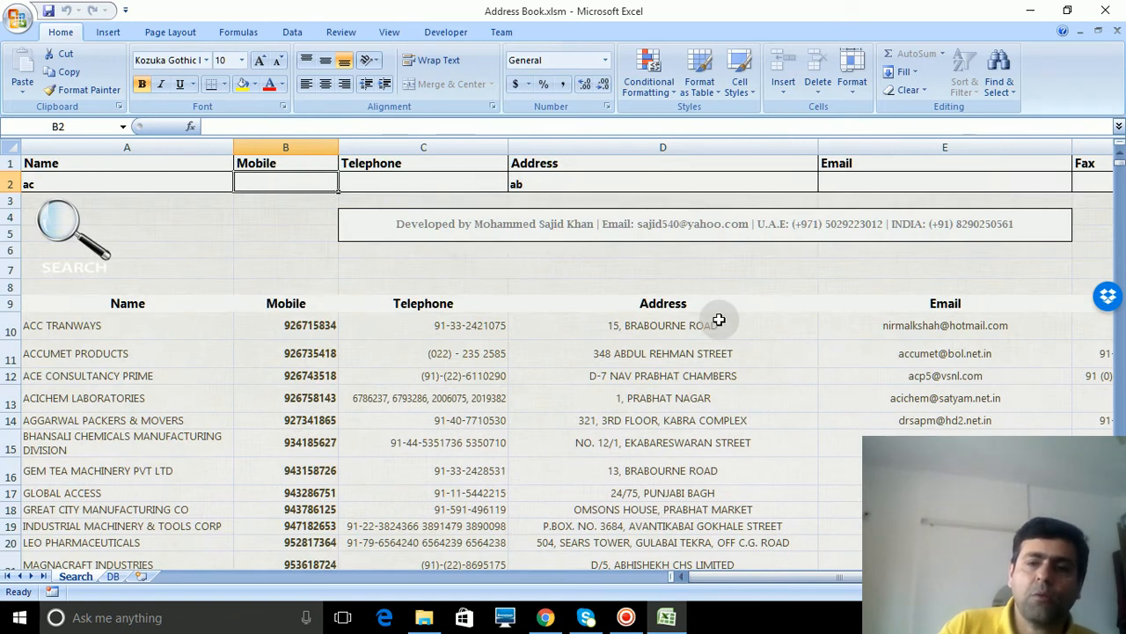
Enter 'gift' as the Note criterion in G2 and rerun the search to find GREAT CITY MANUFACTURING CO
scroll("right", 3)
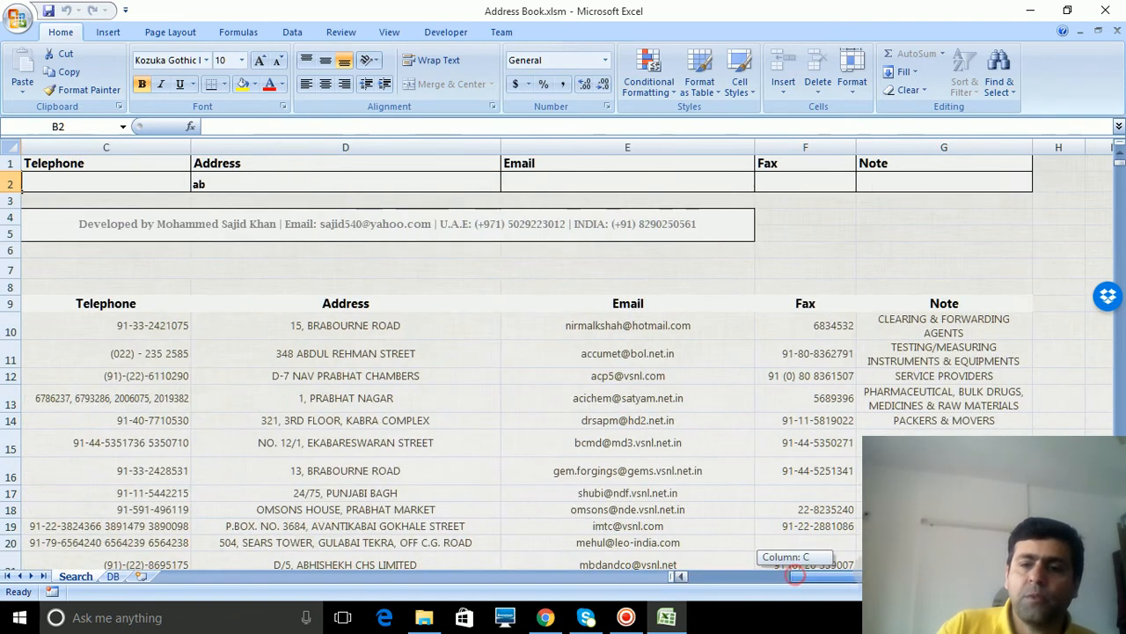
mouse_move(926, 343)
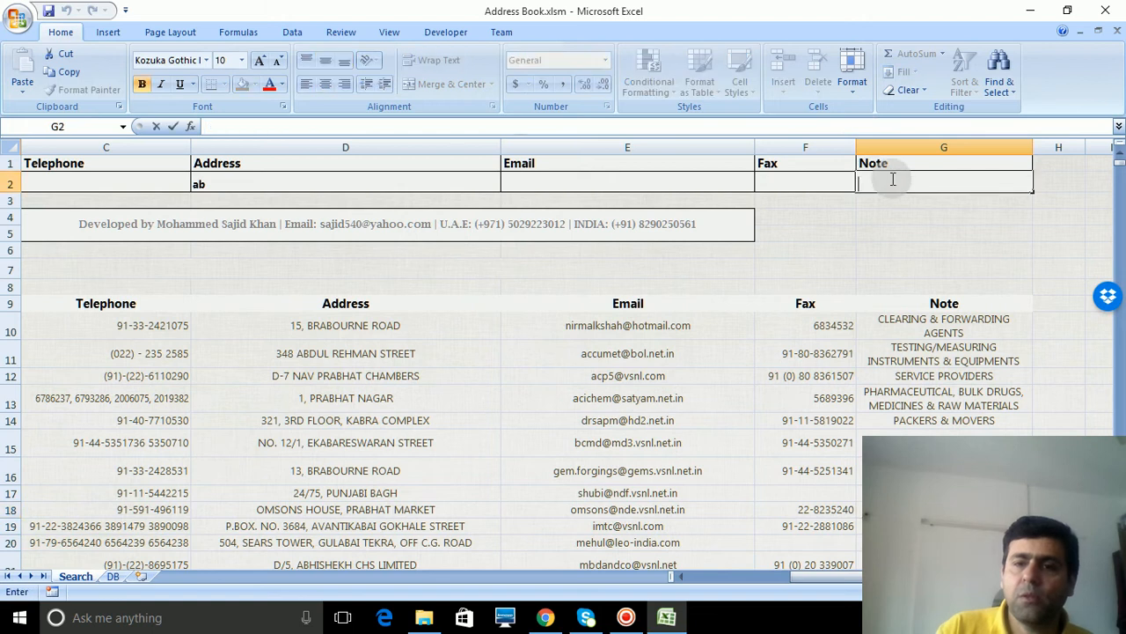
type("gif")
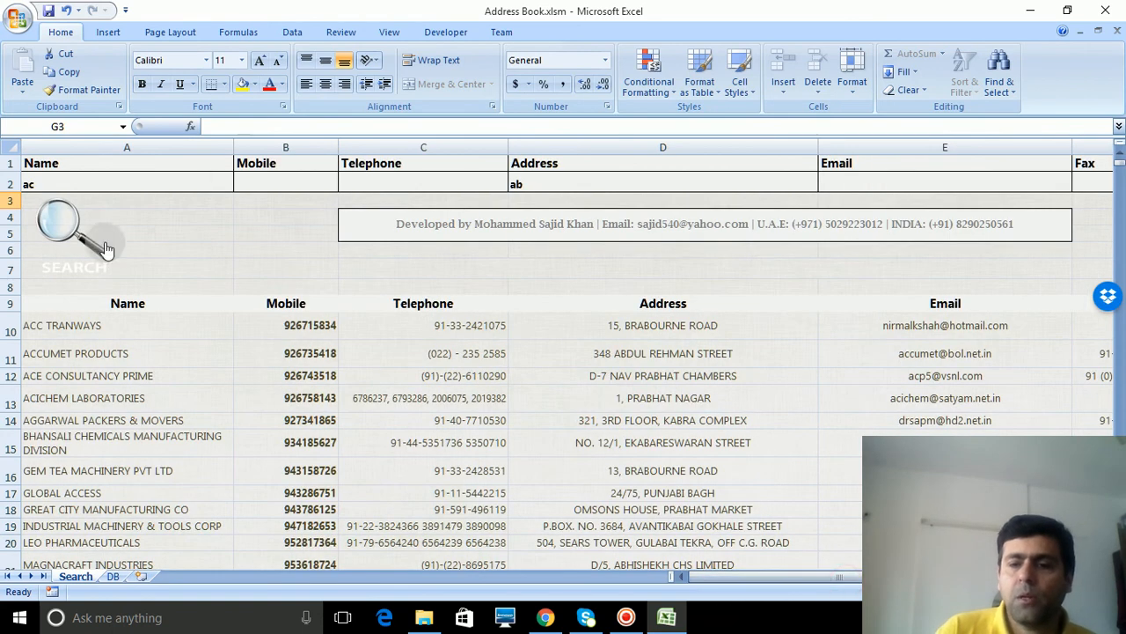
left_click(62, 229)
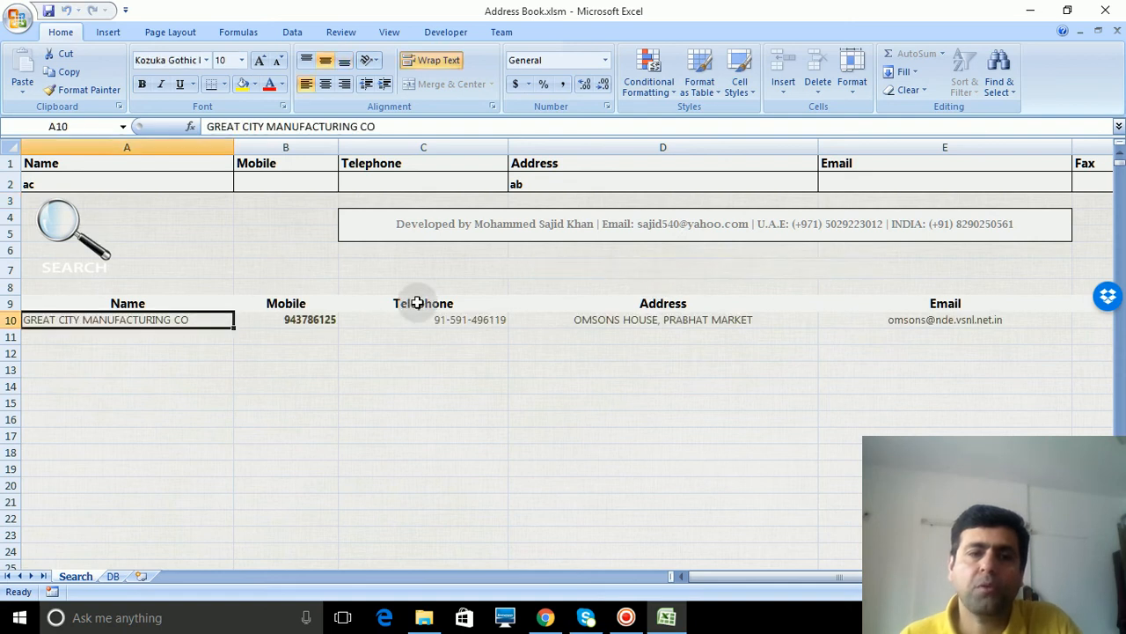
mouse_move(137, 214)
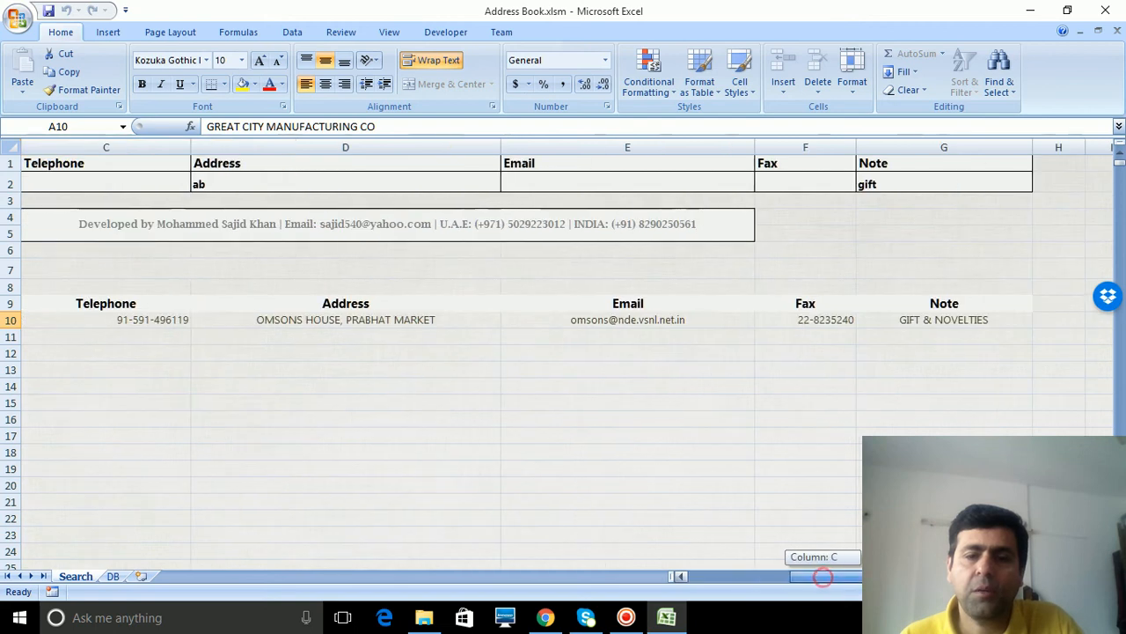
left_click(944, 320)
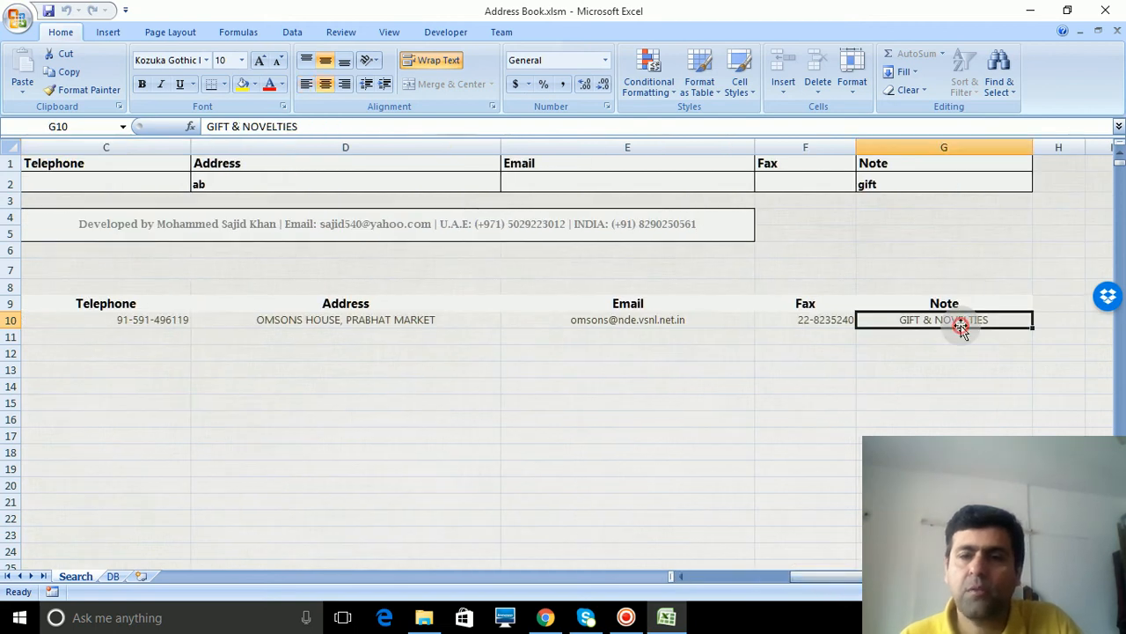
mouse_move(268, 464)
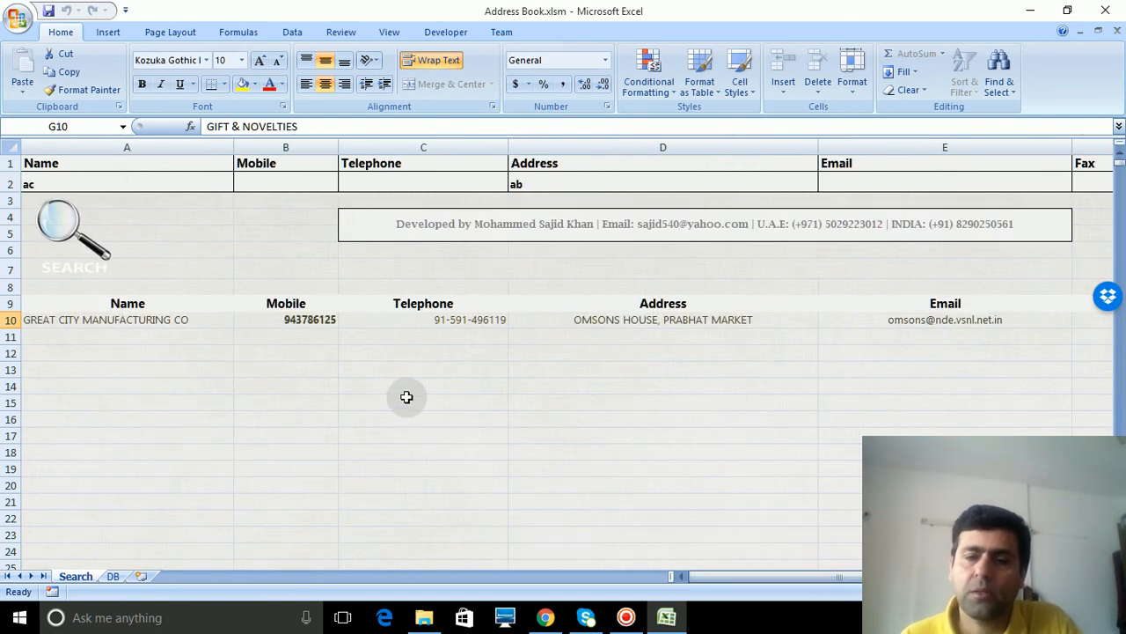
mouse_move(229, 269)
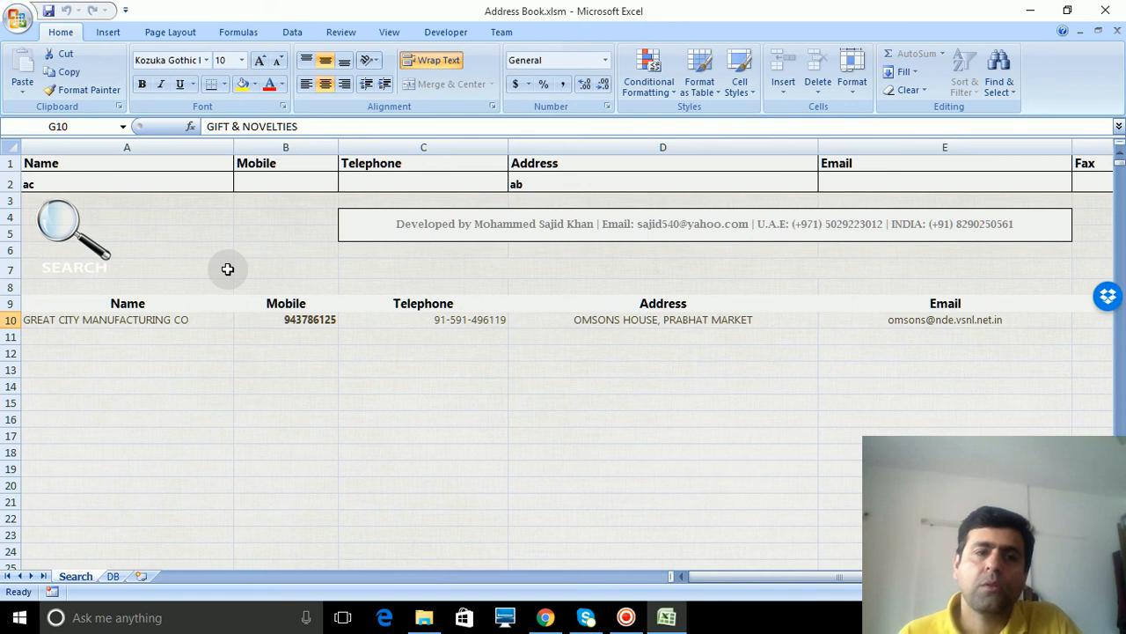